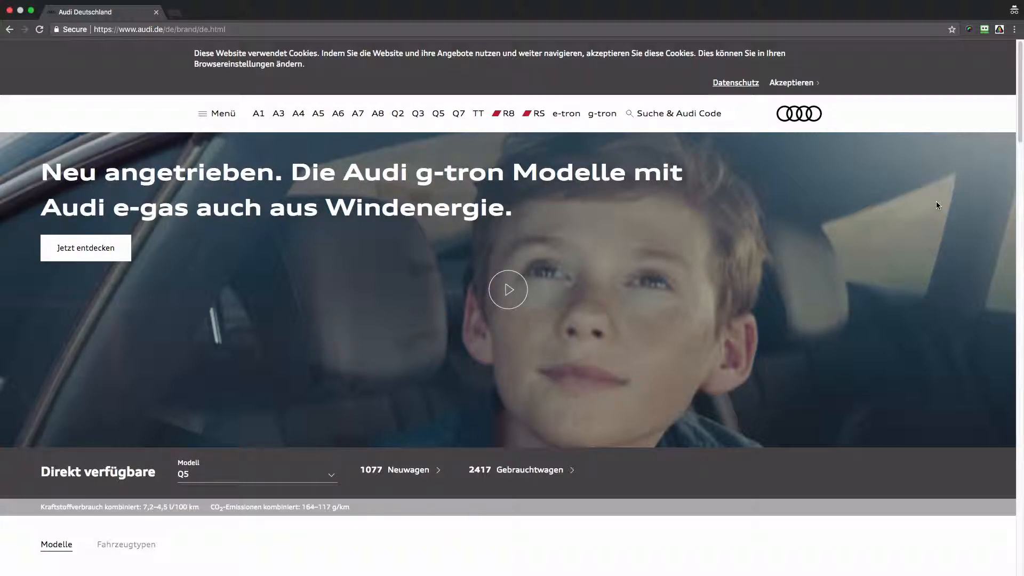
Step: Open Chrome DevTools beside the Audi Deutschland homepage with F12
key("F12")
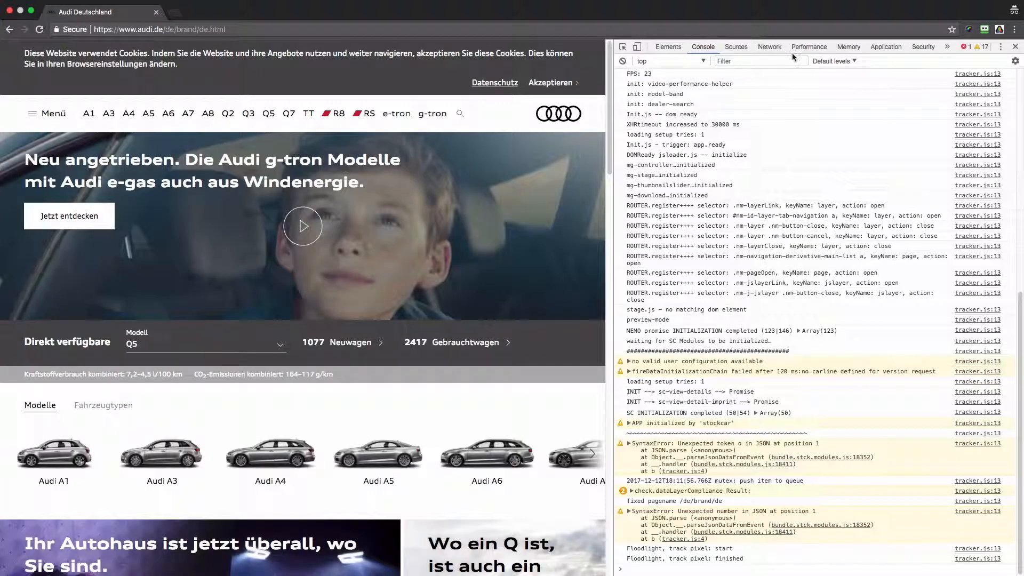
Step: Show the Network panel filtered to 'b/ss' requests
left_click(769, 47)
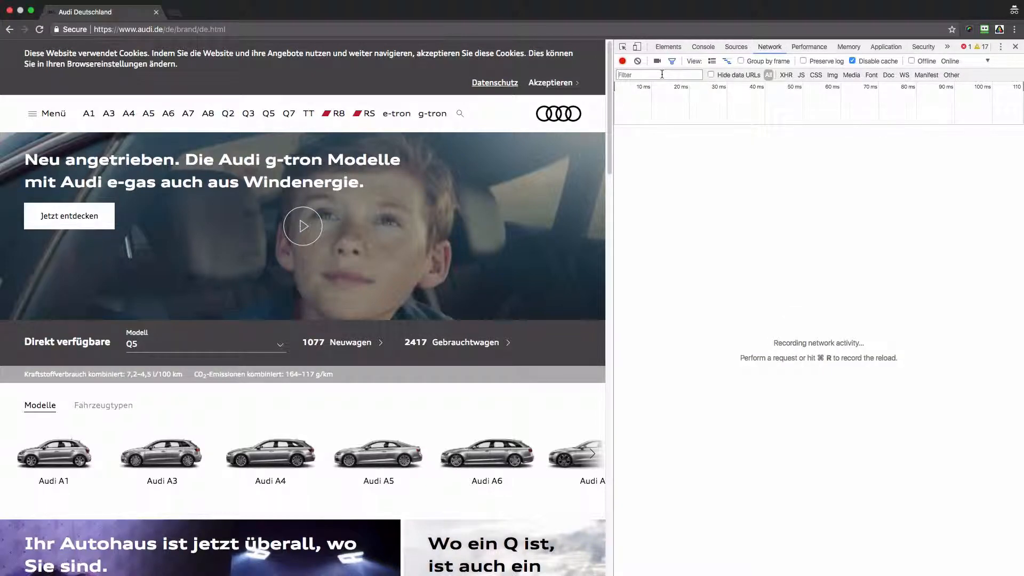
type("b/ss")
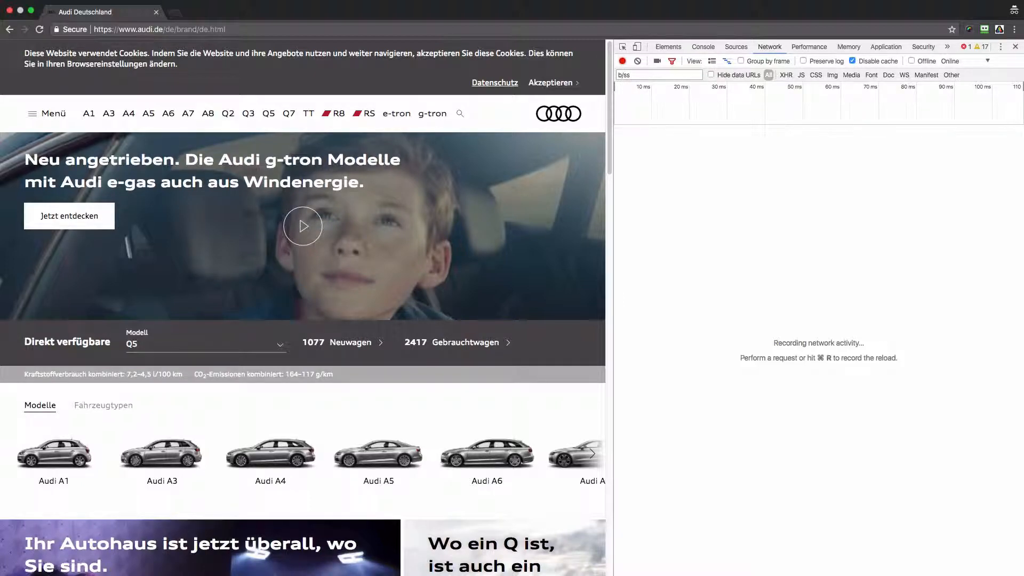
mouse_move(149, 113)
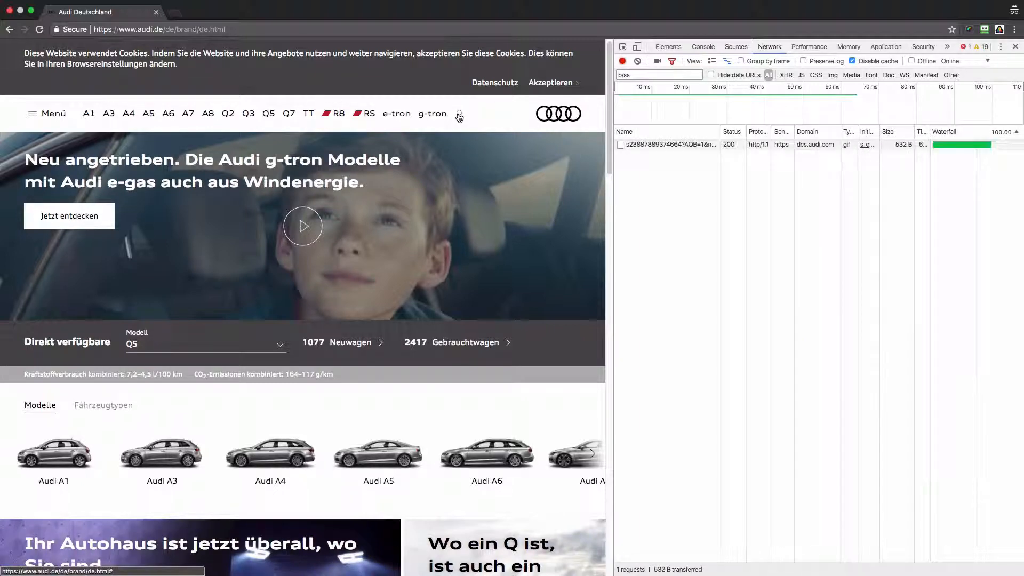
Step: Search the Audi site for 'audi kaufen' so the b/ss request appears
type("audi")
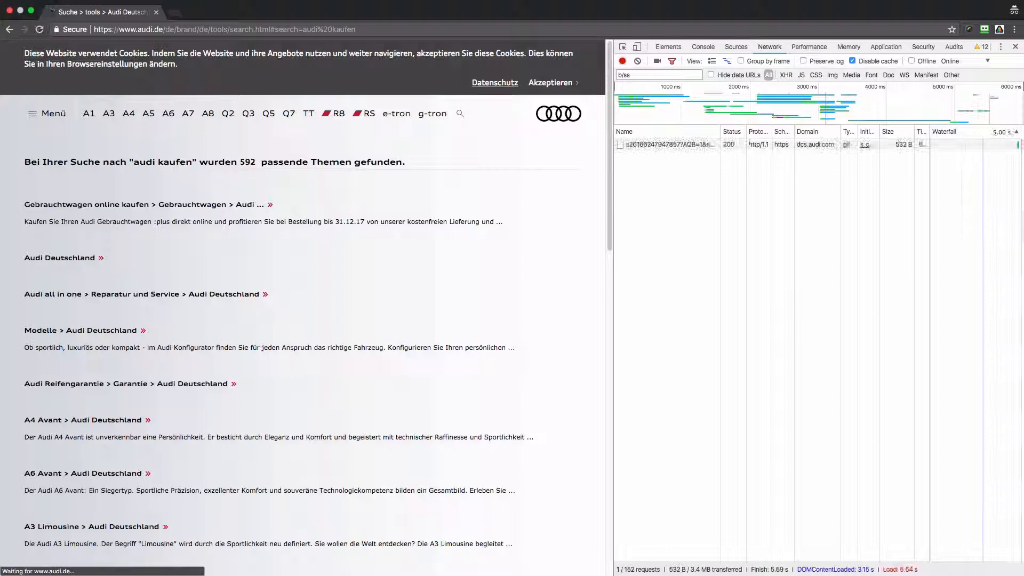
Step: Open the b/ss request's details and select the c1 keyword value 'audi%20kaufen'
left_click(666, 143)
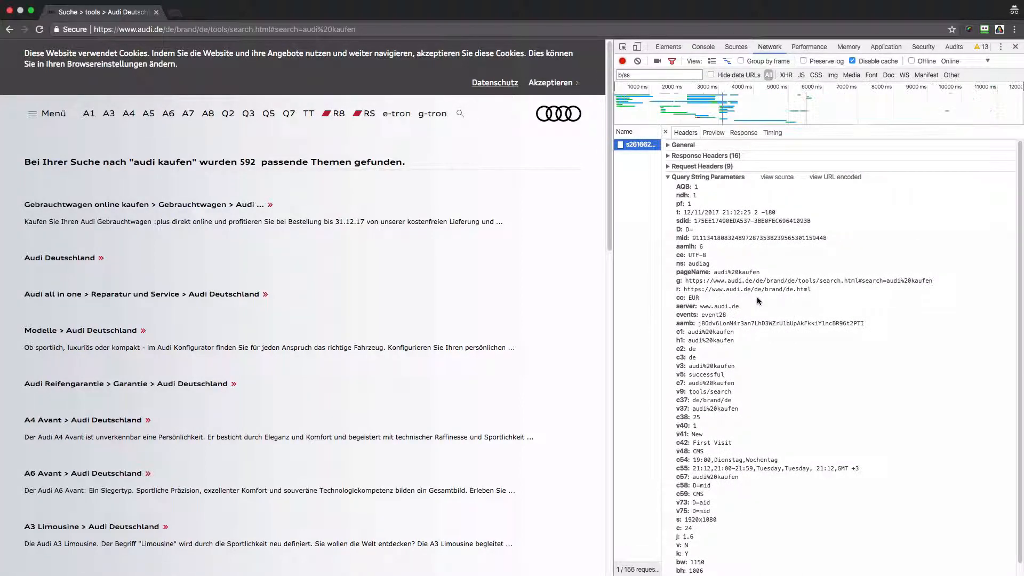
double_click(711, 331)
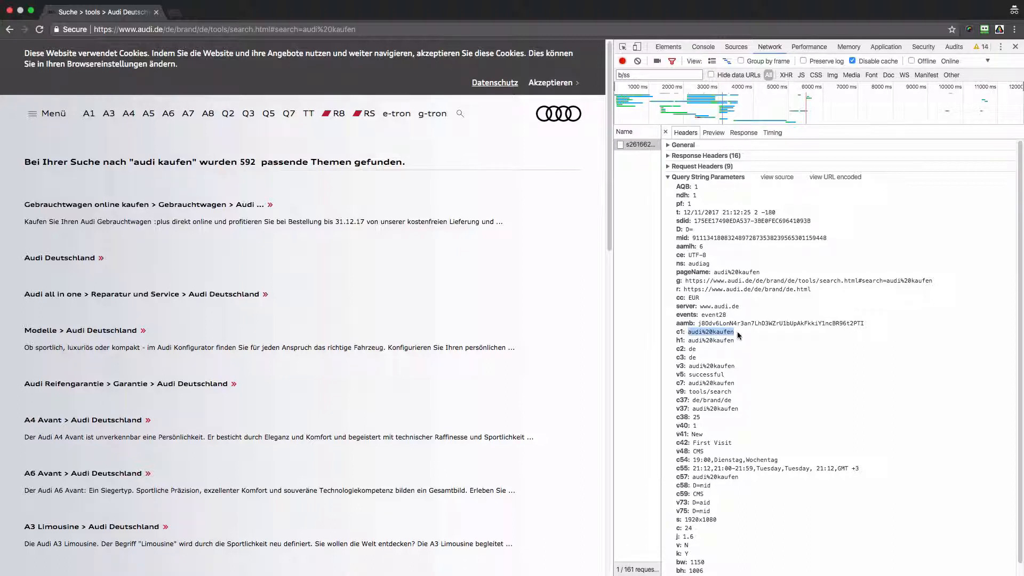